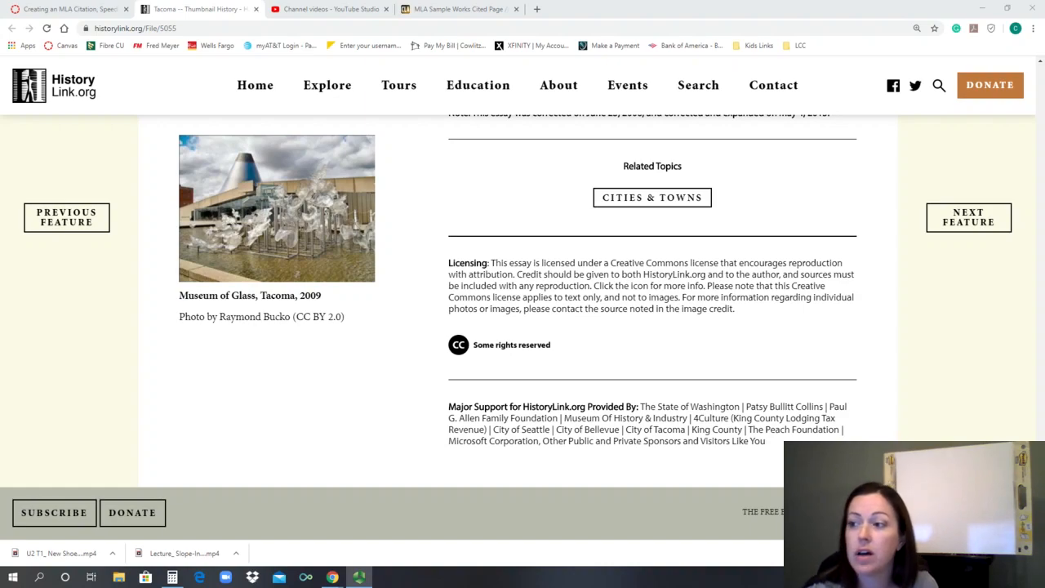
Scroll to the top of 'Tacoma — Thumbnail History' to see its title, byline and posting date.
scroll("up", 3)
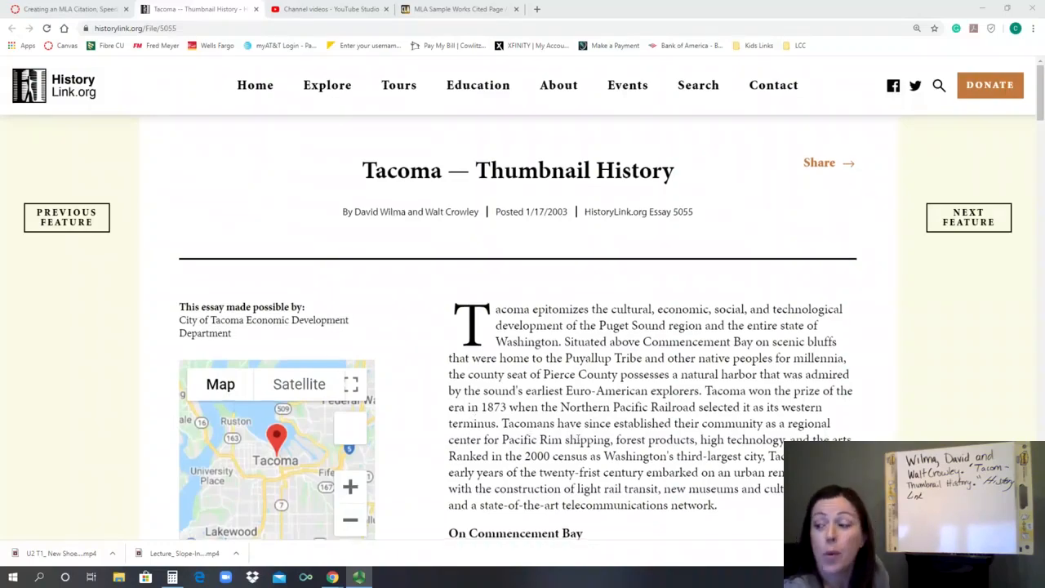
Scroll down to the essay's Sources list and the May 4, 2015 correction note.
scroll("down", 3)
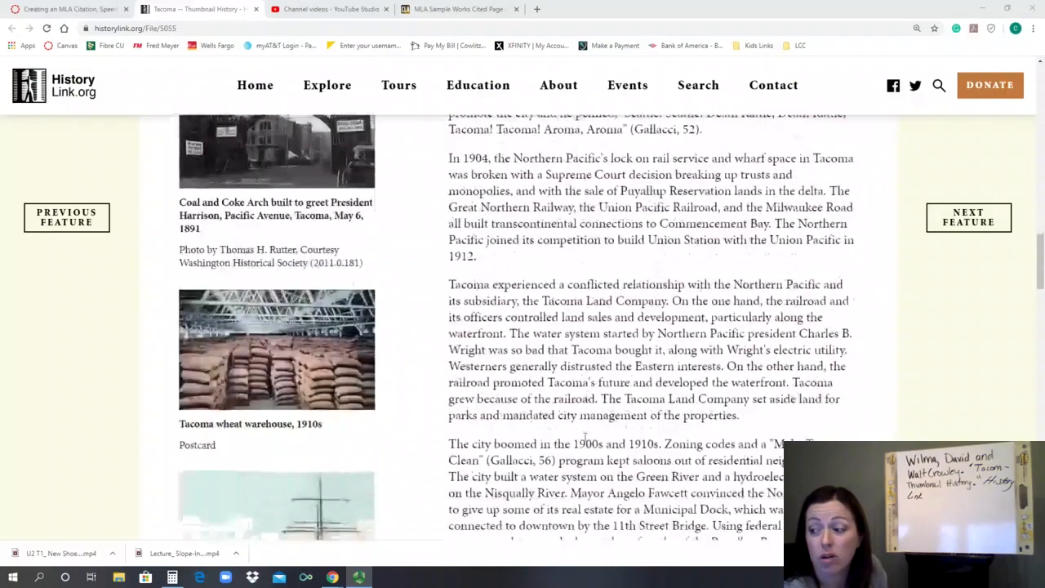
scroll("down", 3)
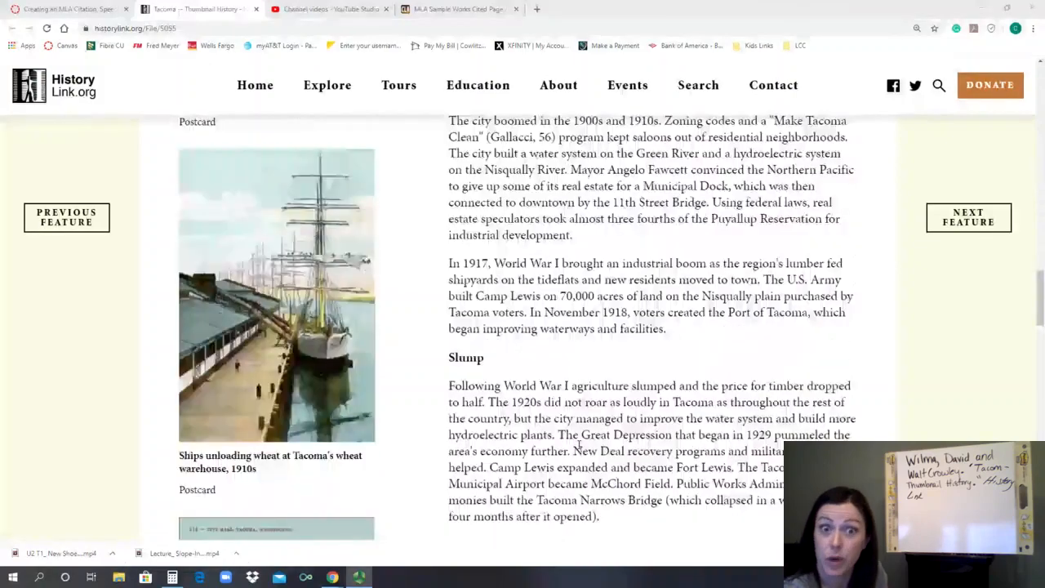
scroll("down", 3)
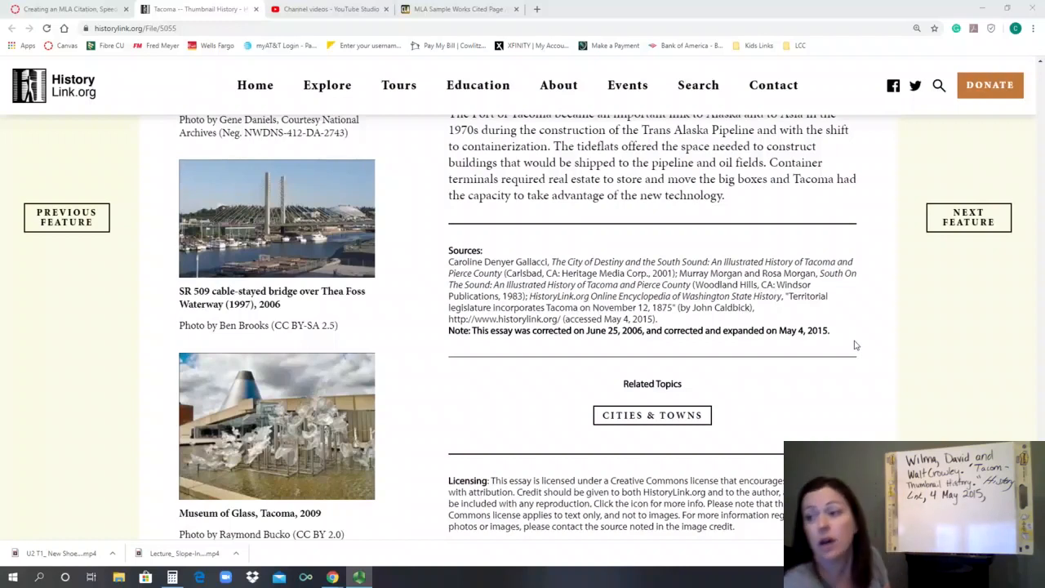
left_click(135, 28)
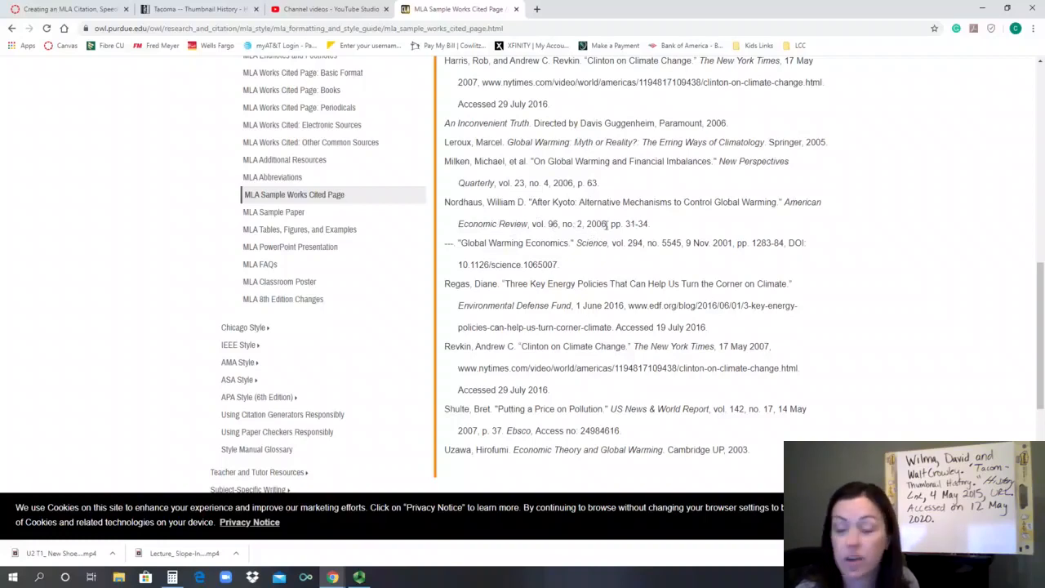
mouse_move(629, 223)
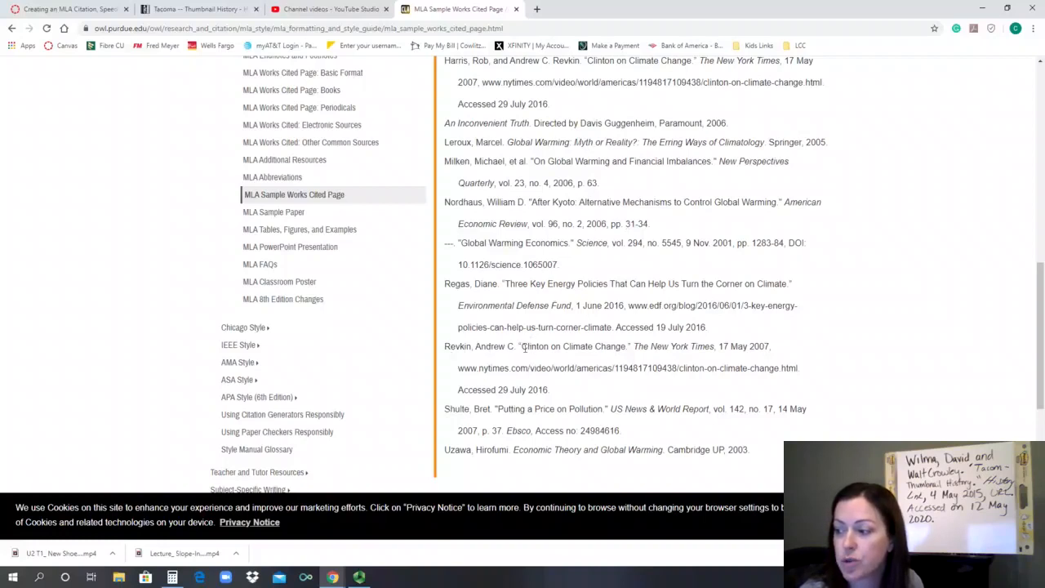
mouse_move(623, 357)
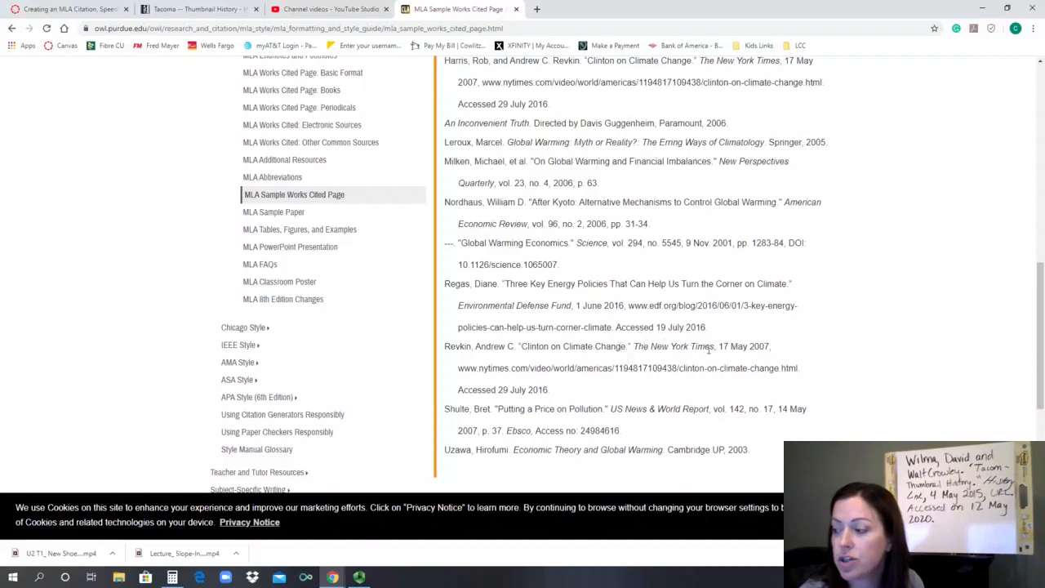
mouse_move(723, 349)
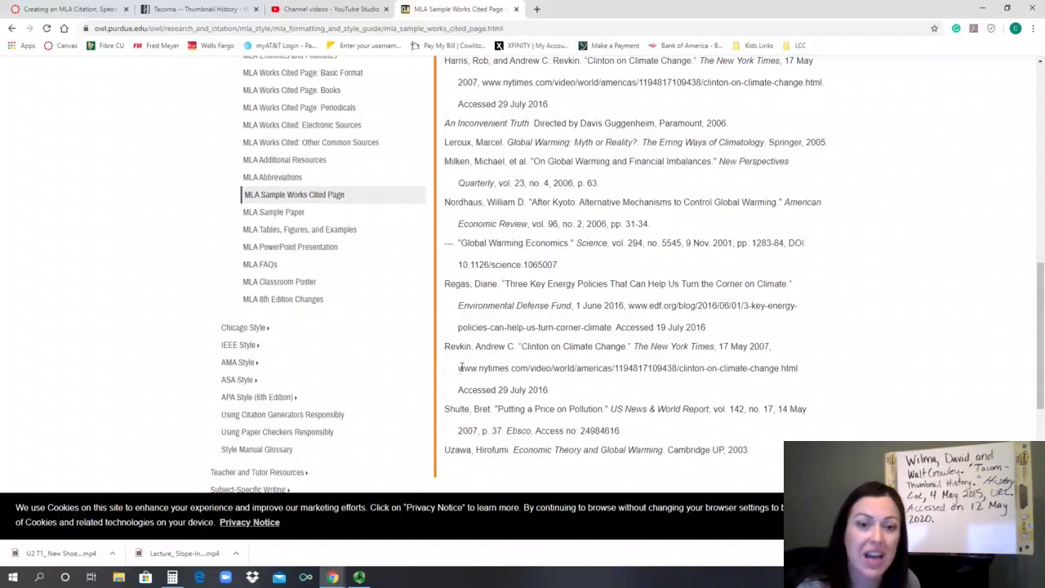
mouse_move(466, 386)
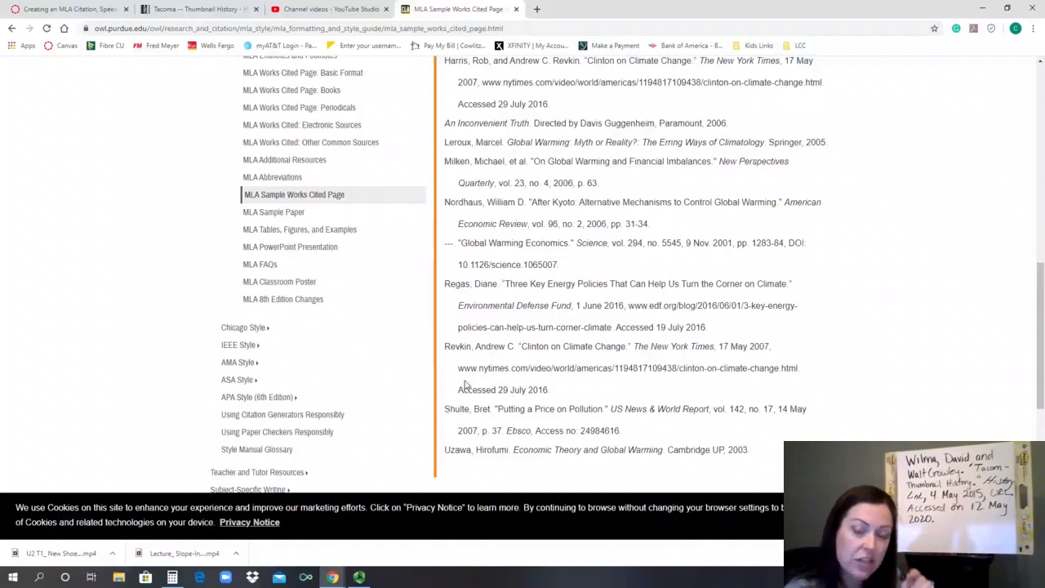
mouse_move(462, 387)
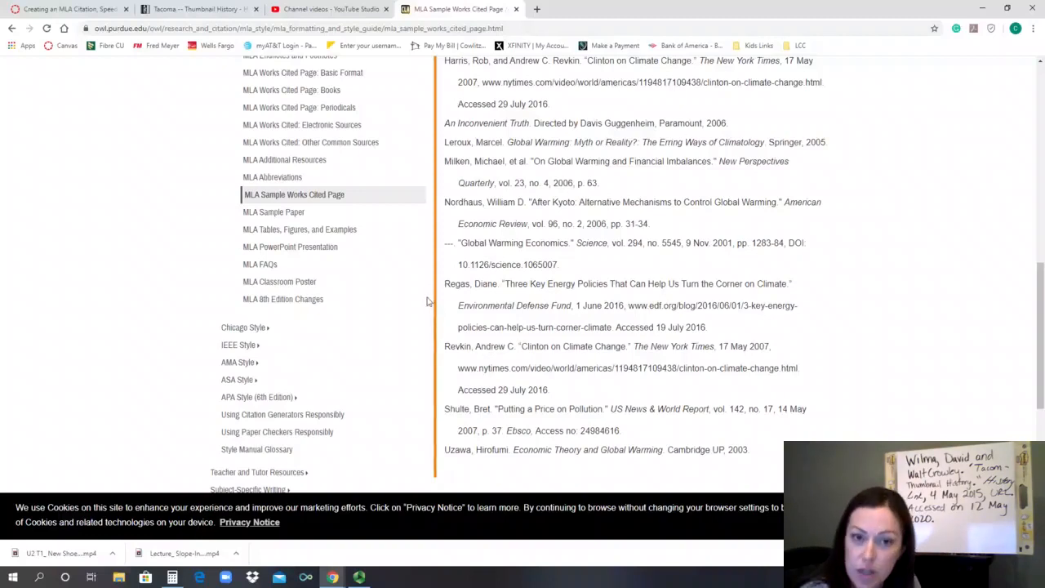
mouse_move(431, 309)
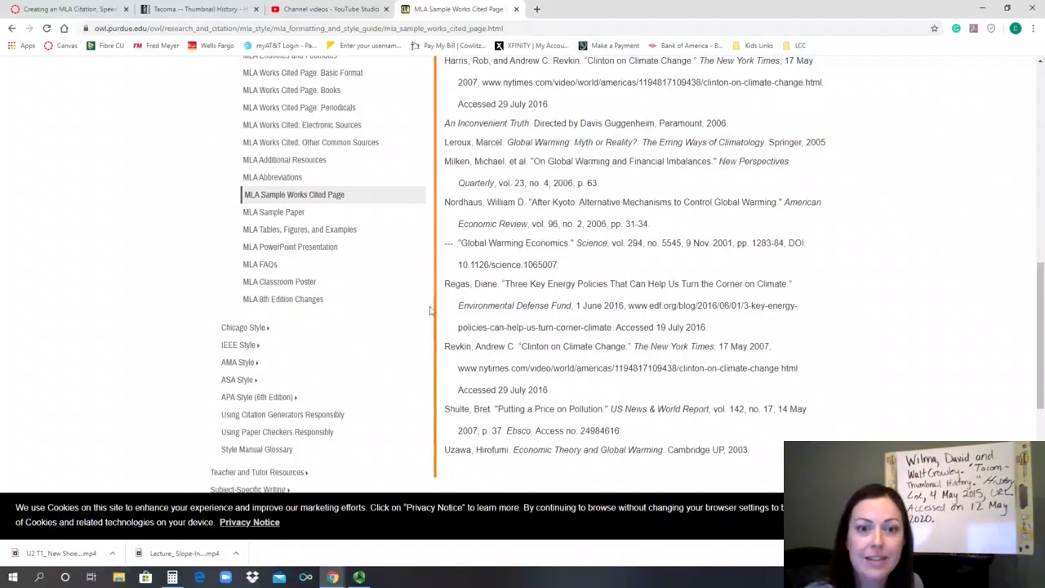